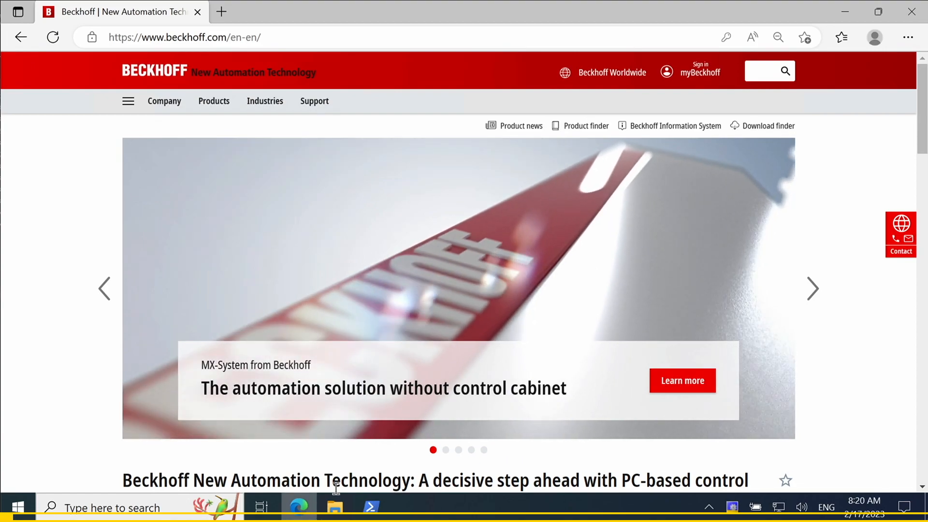
Browse the Beckhoff Download finder's Software and tools, filtered to the TwinCAT/BSD category.
click(769, 126)
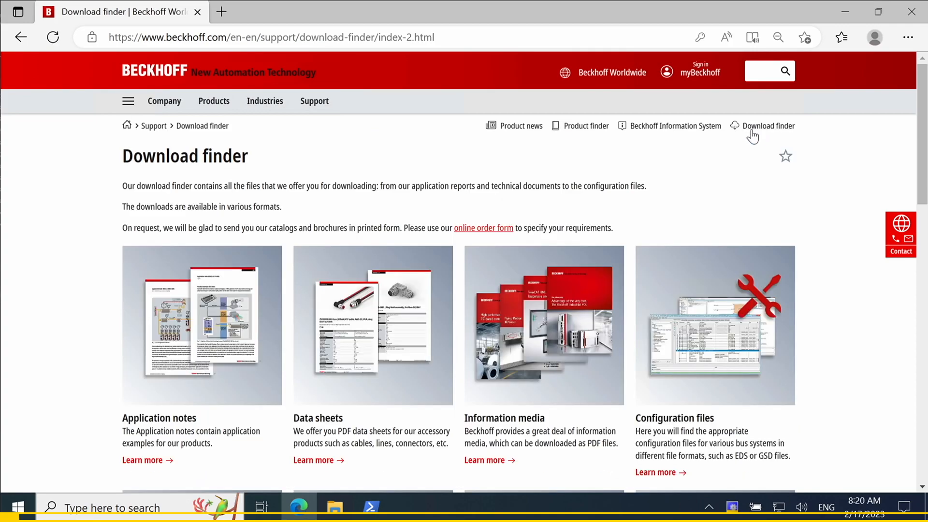
scroll(down, 3)
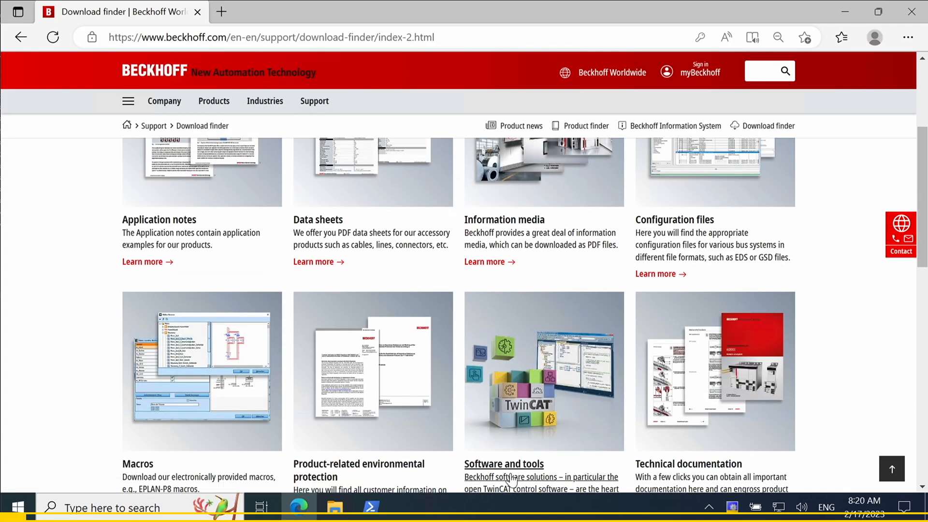
click(504, 465)
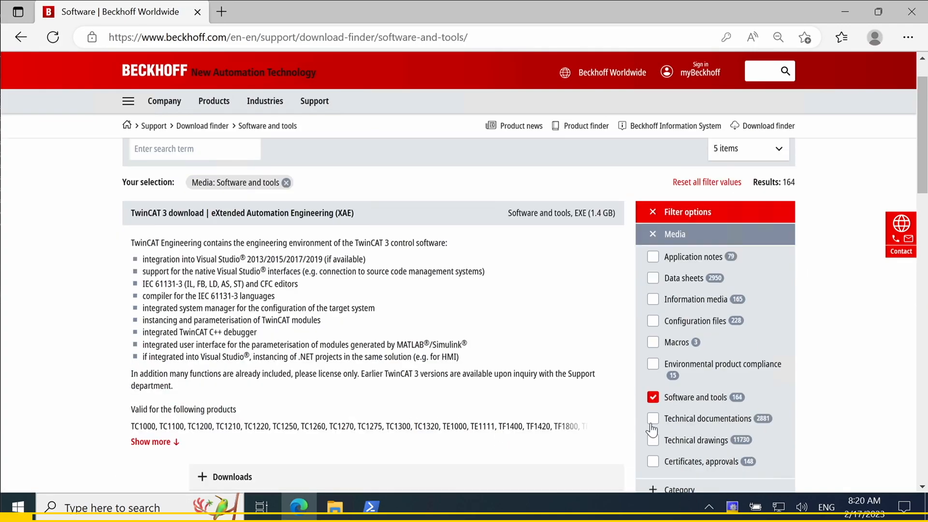
scroll(down, 3)
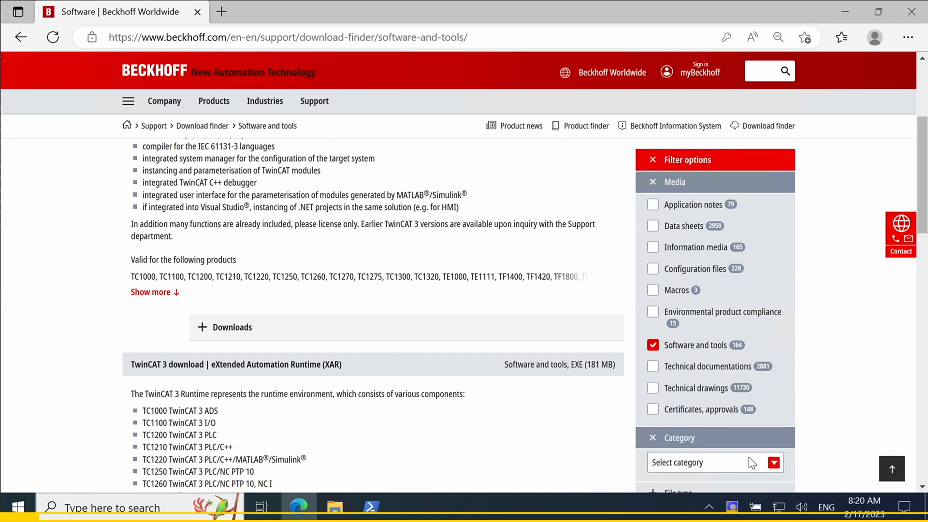
click(773, 463)
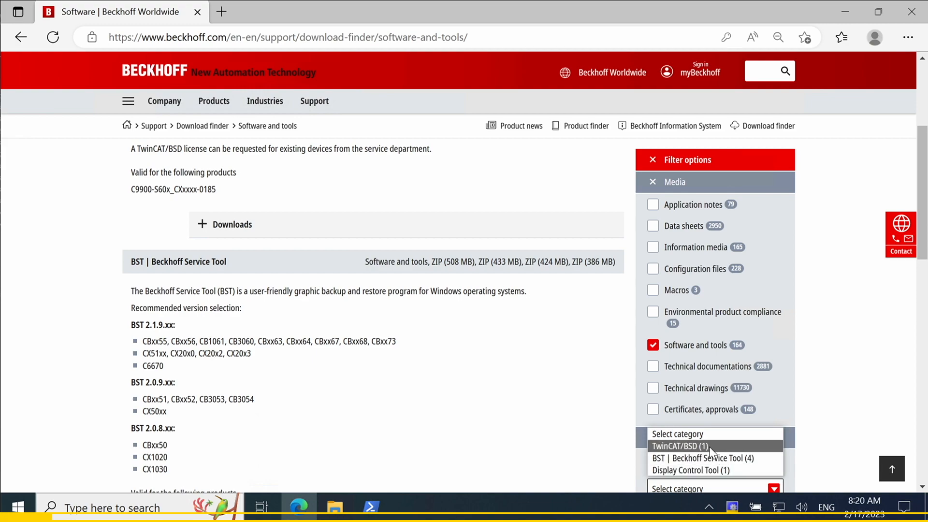
click(687, 446)
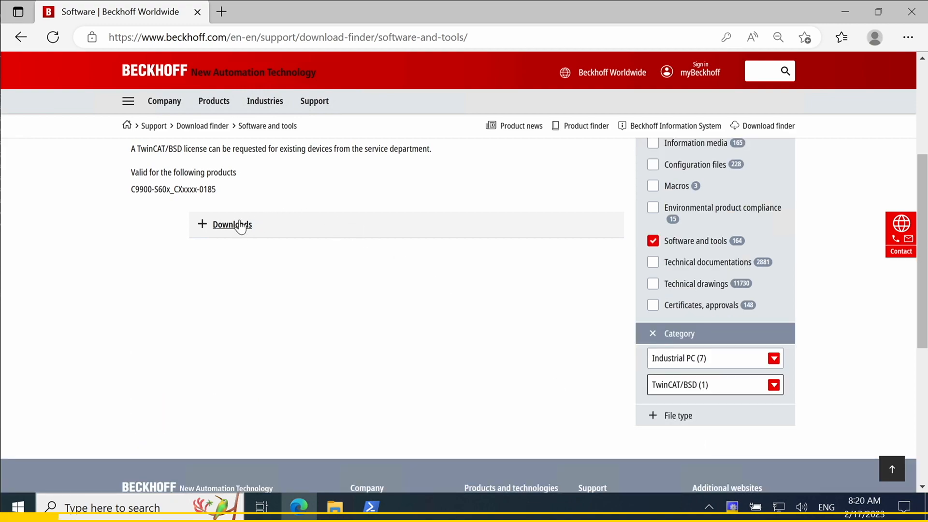
Download the TwinCAT/BSD 13.1.5.1.77970 package after signing in, landing TCBSD_x64 in Downloads.
click(232, 224)
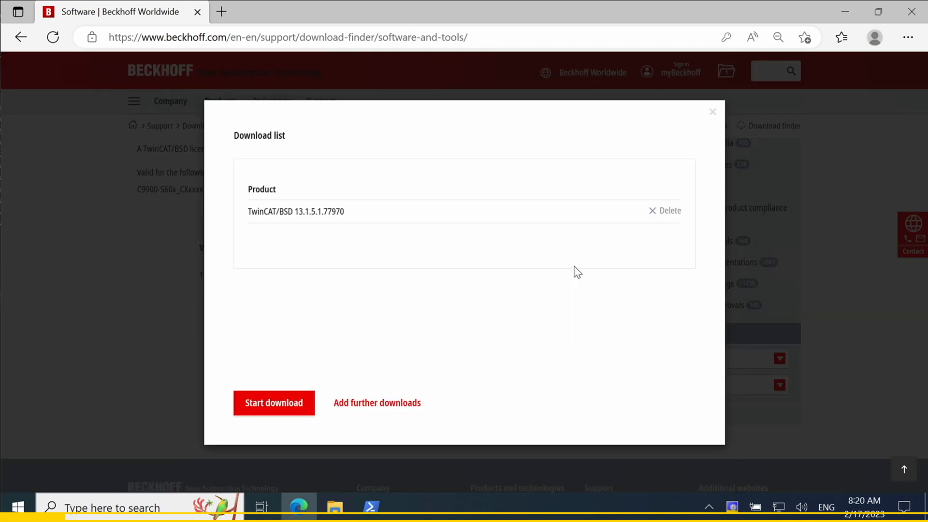
click(275, 402)
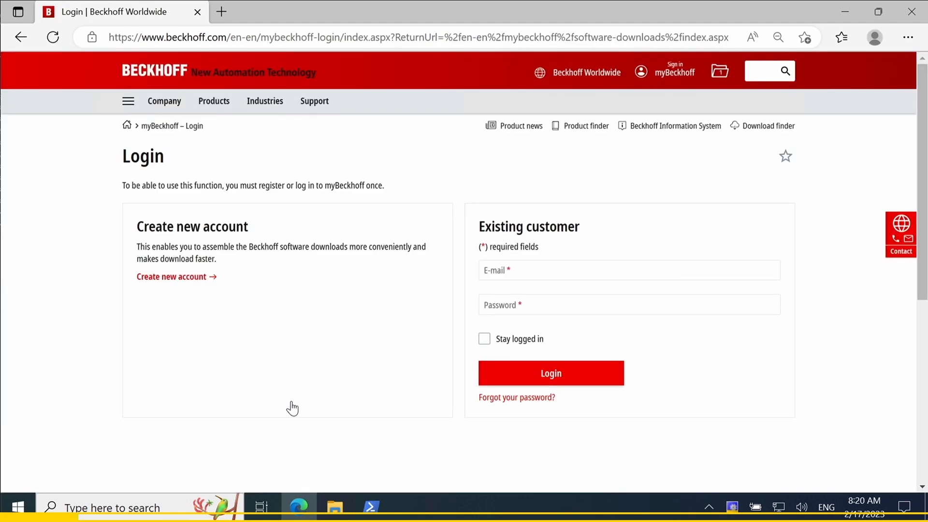
click(551, 373)
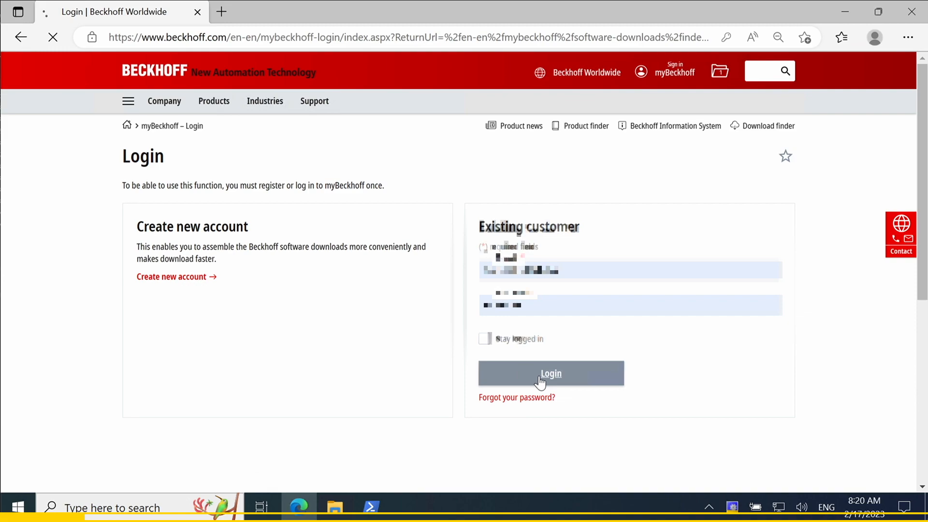
click(551, 373)
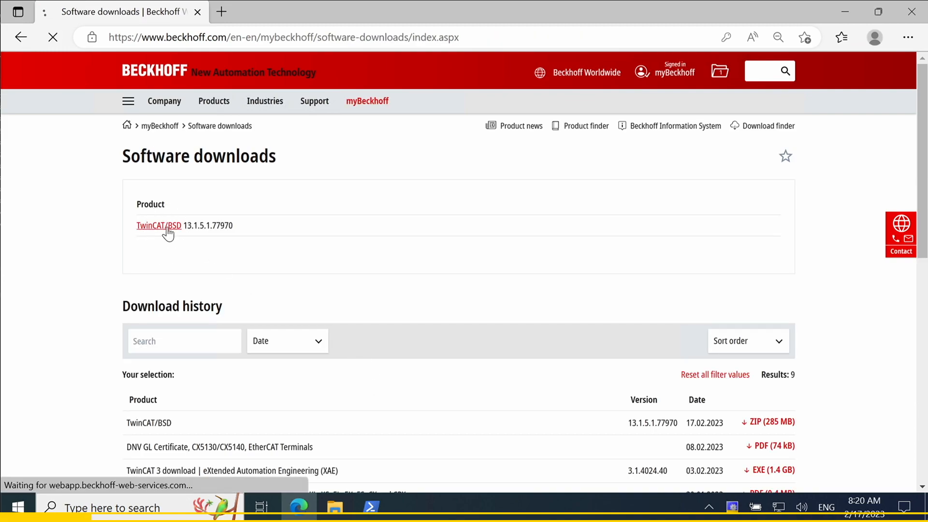
click(159, 226)
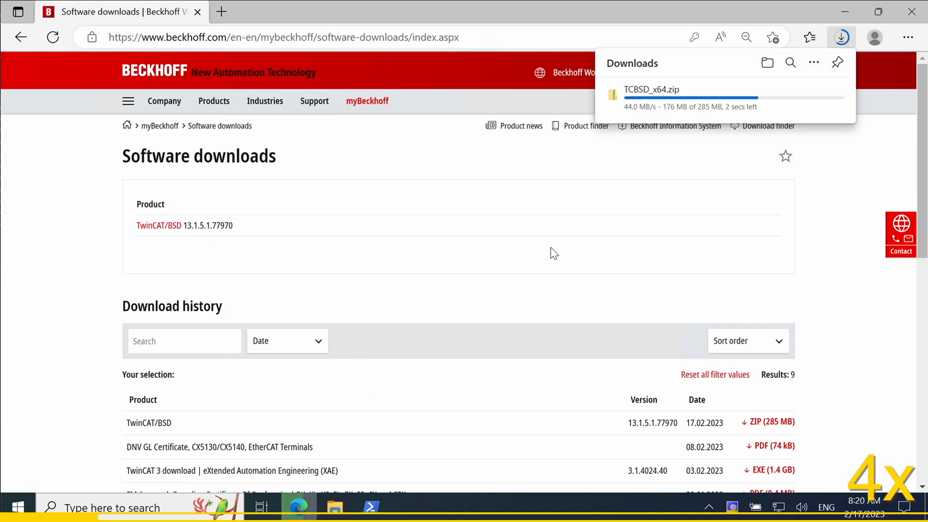
click(335, 509)
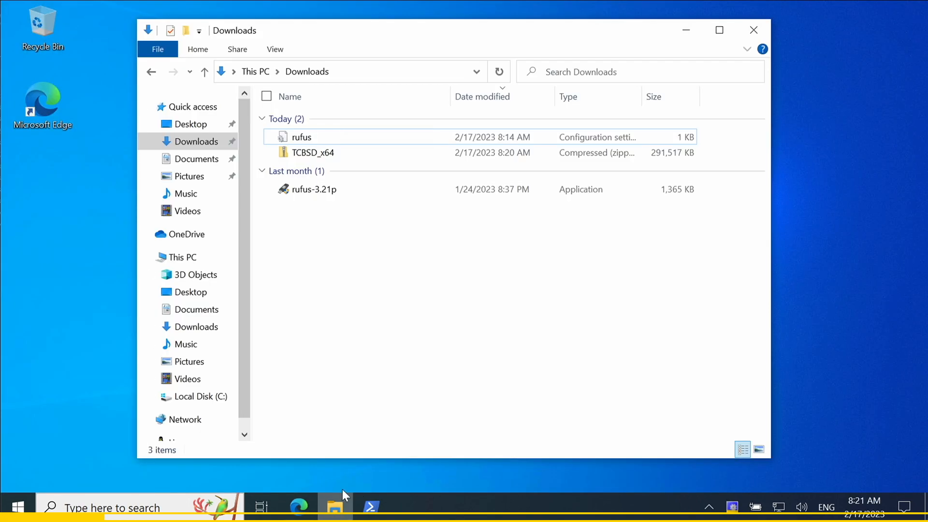
Extract the TCBSD-x64-13-77970 disc image from TCBSD_x64.zip into the Downloads folder.
double_click(313, 153)
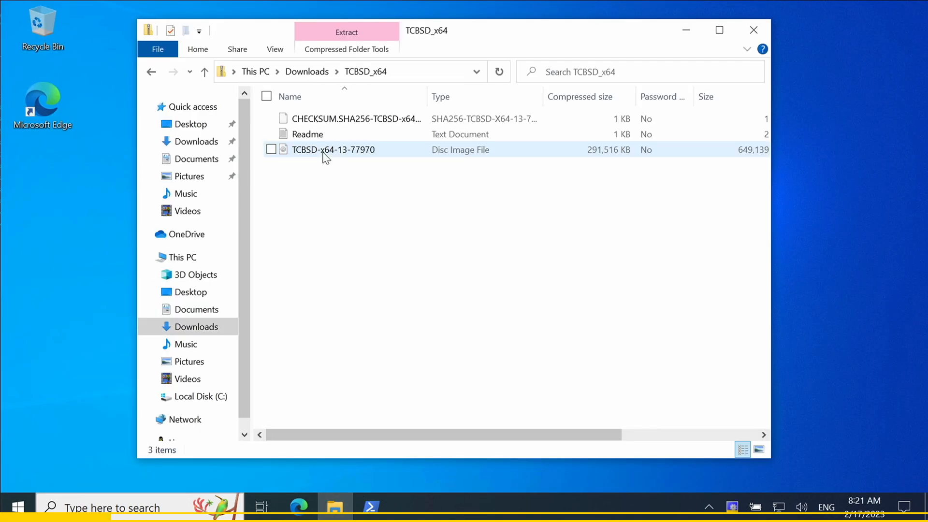
click(271, 149)
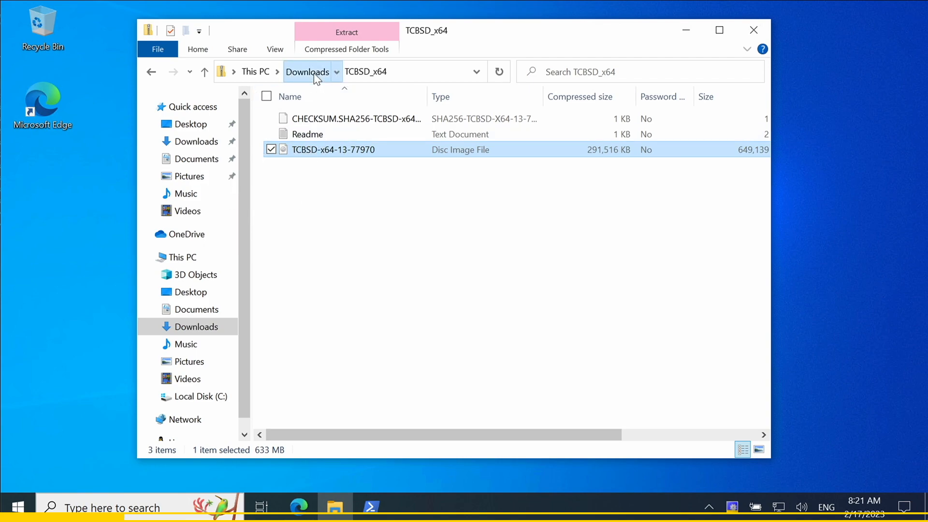
click(308, 72)
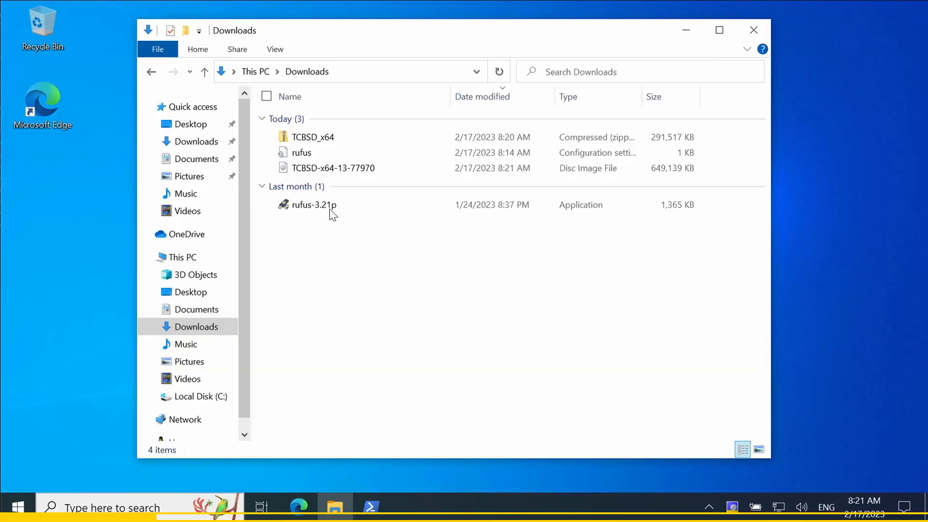
Launch rufus-3.21p and select the TCBSD-x64-13-77970 disc image as the boot image.
double_click(313, 205)
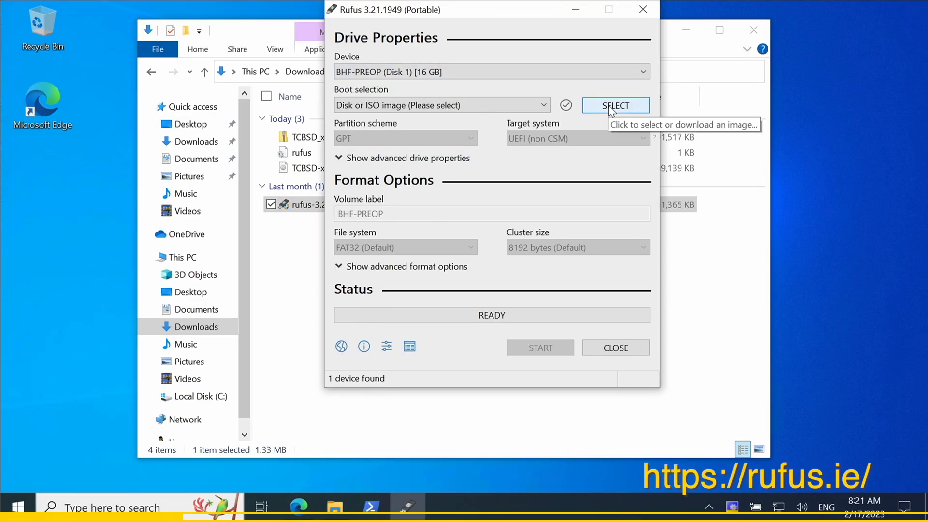
click(615, 106)
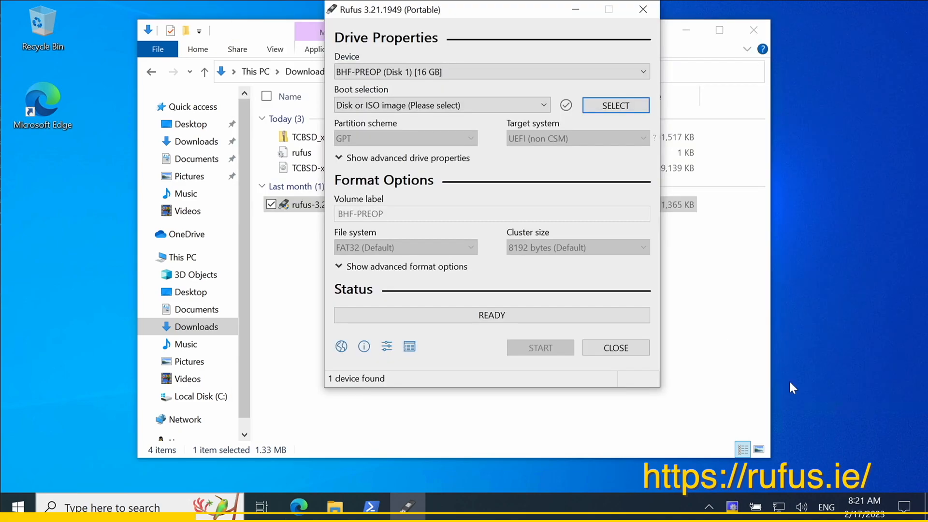
click(615, 105)
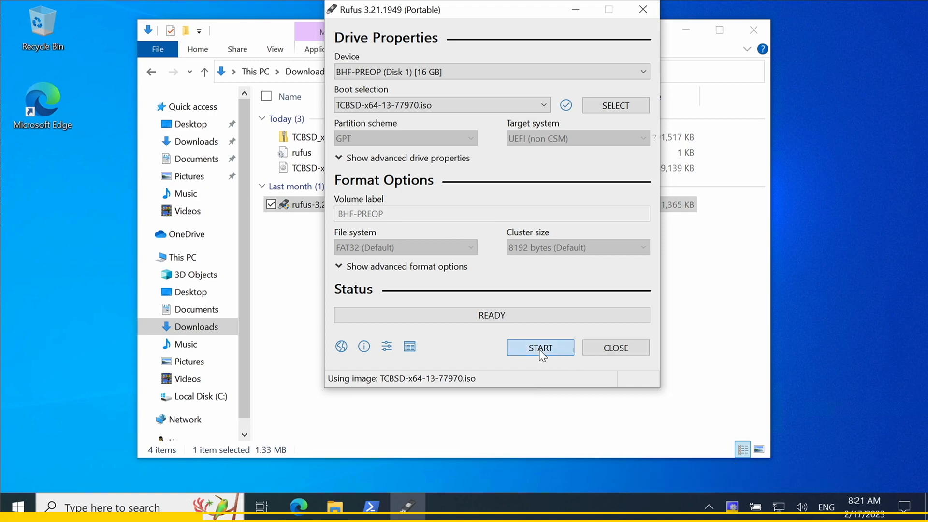
Write the image to the BHF-PREOP USB stick, accepting the multiple-partitions warning, then close Rufus.
click(540, 347)
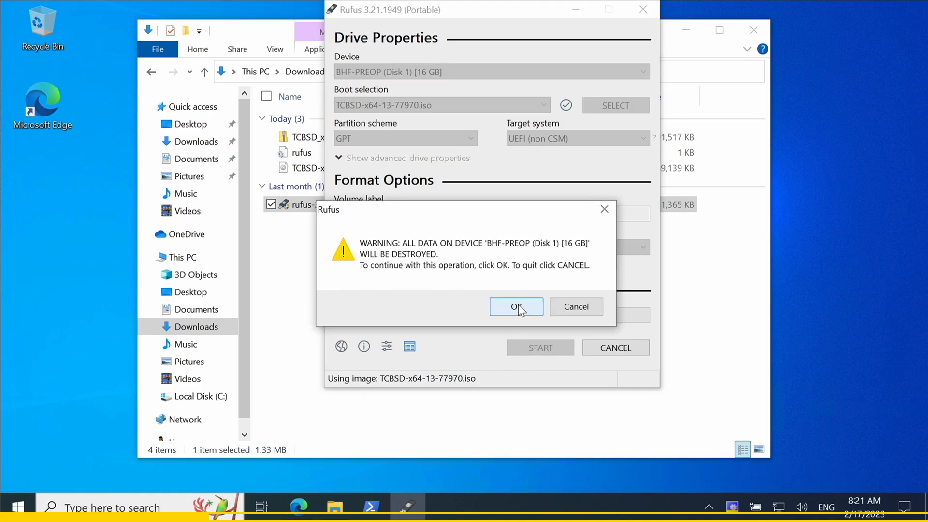
click(517, 308)
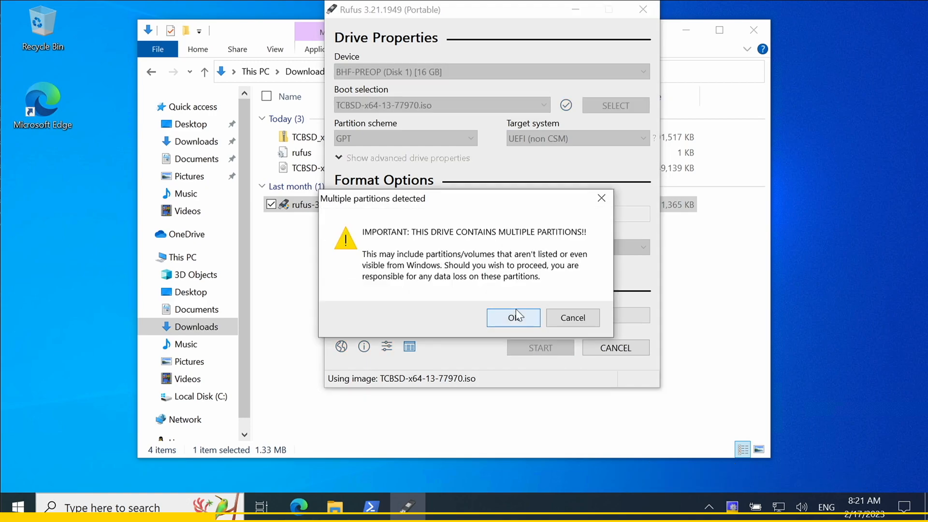
click(513, 317)
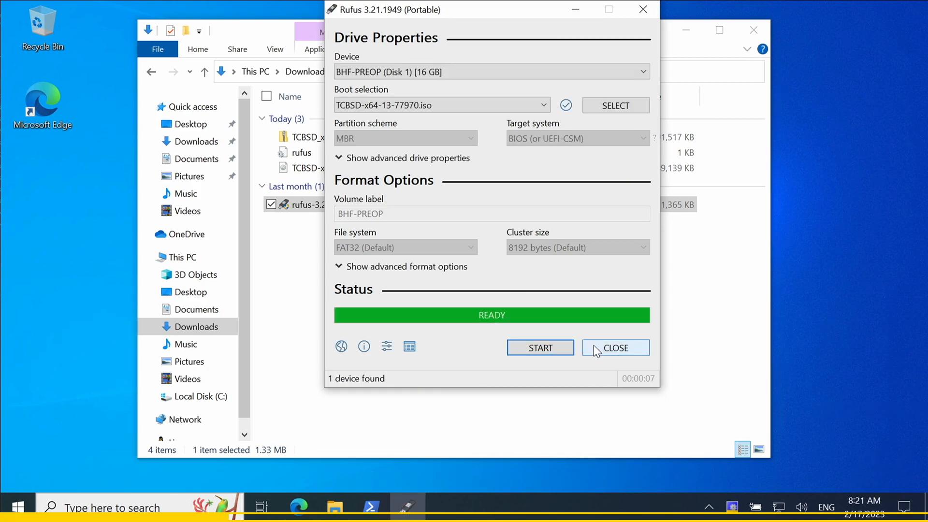
click(615, 348)
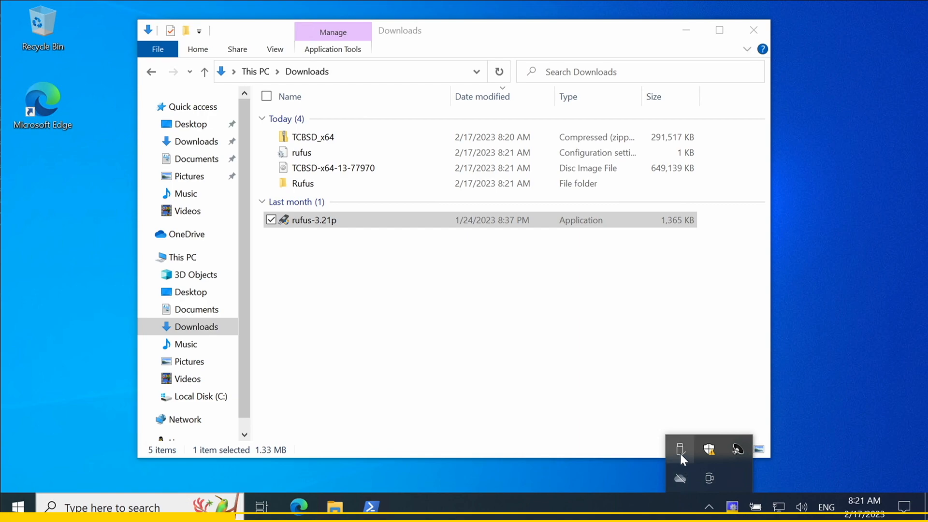
click(681, 448)
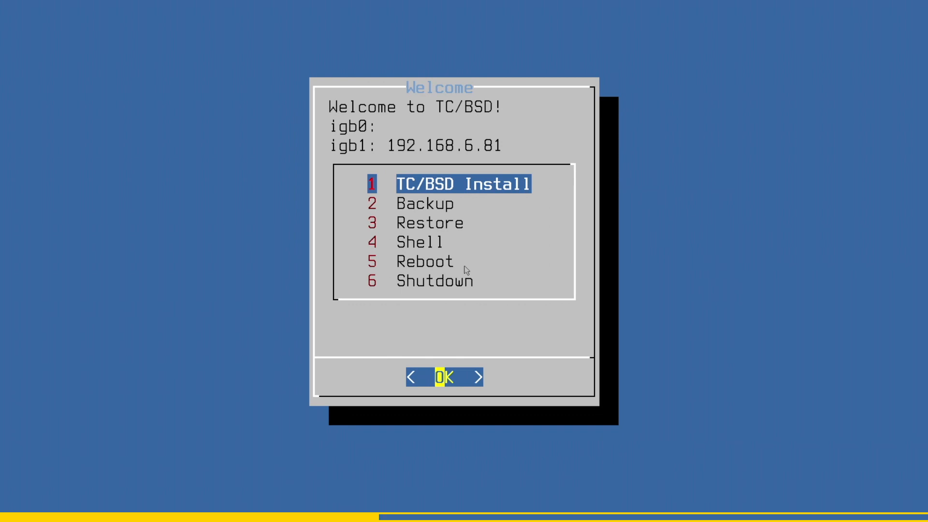
Run Backup with the default name CX-505912#2023-02-17T08-38-44Z into /backup, then shut the controller down.
key(Down)
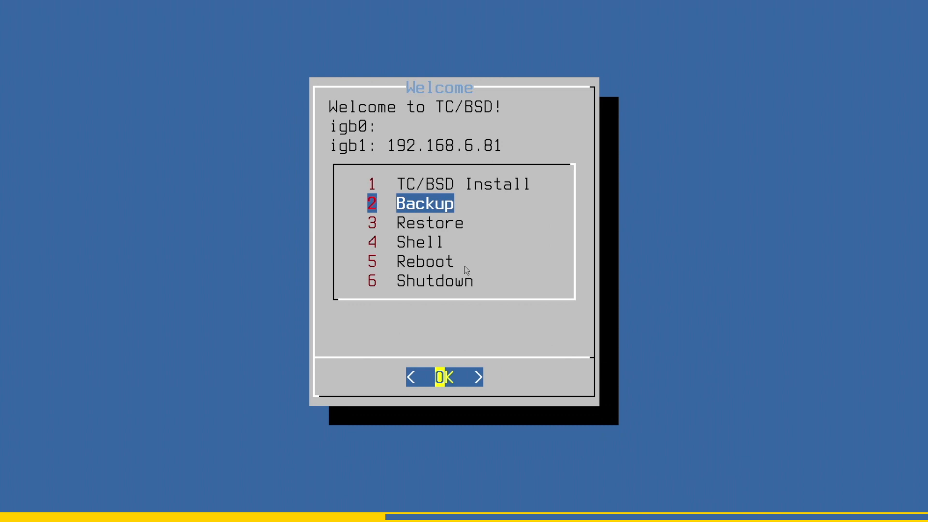
click(446, 377)
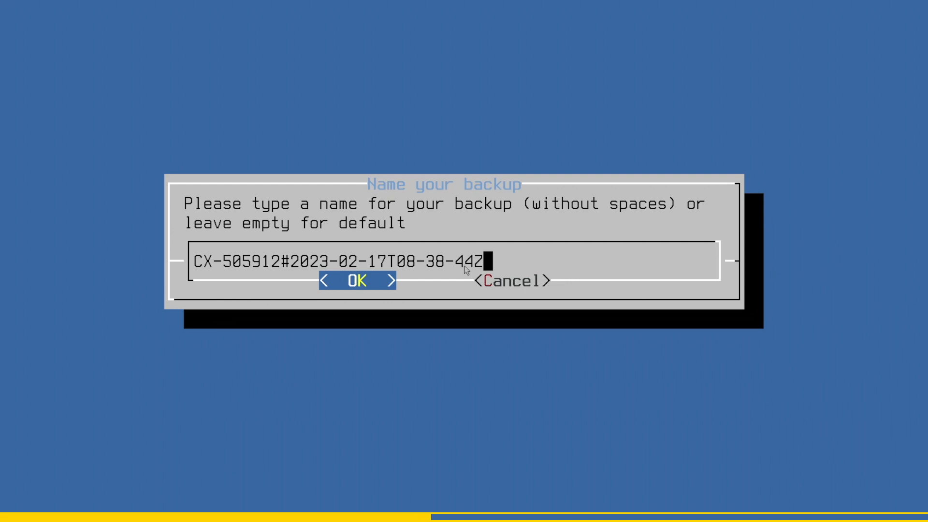
click(356, 281)
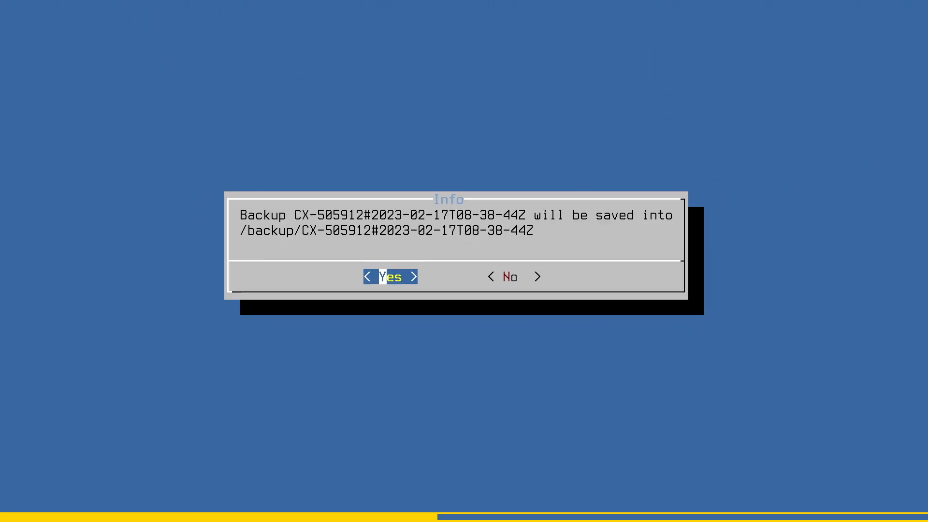
click(391, 277)
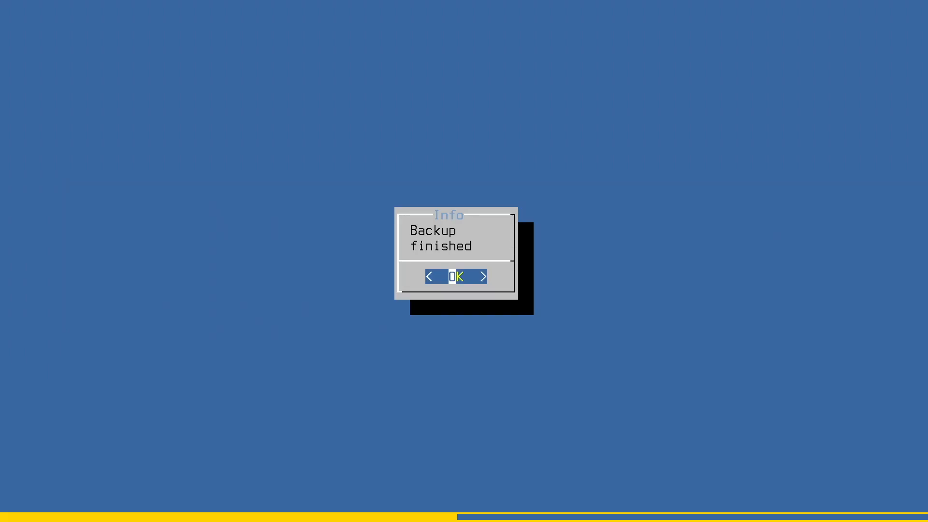
click(456, 277)
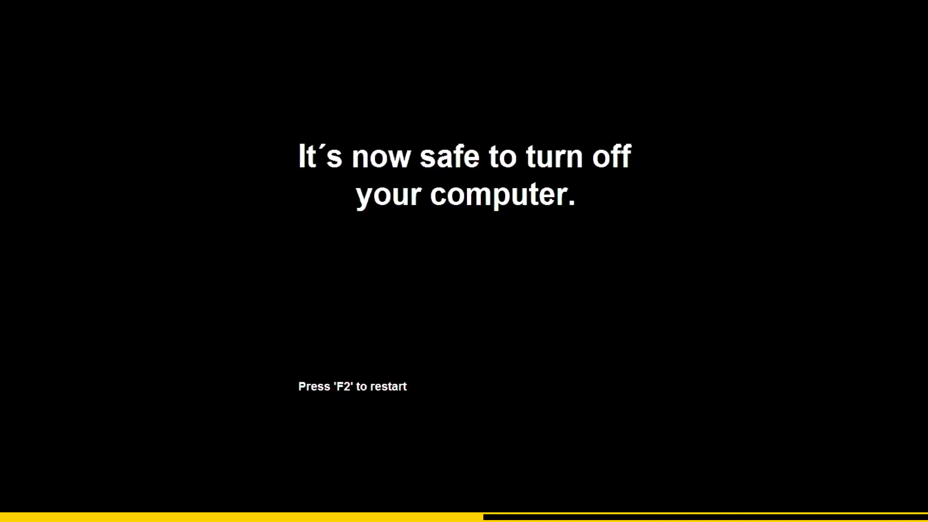
key(f2)
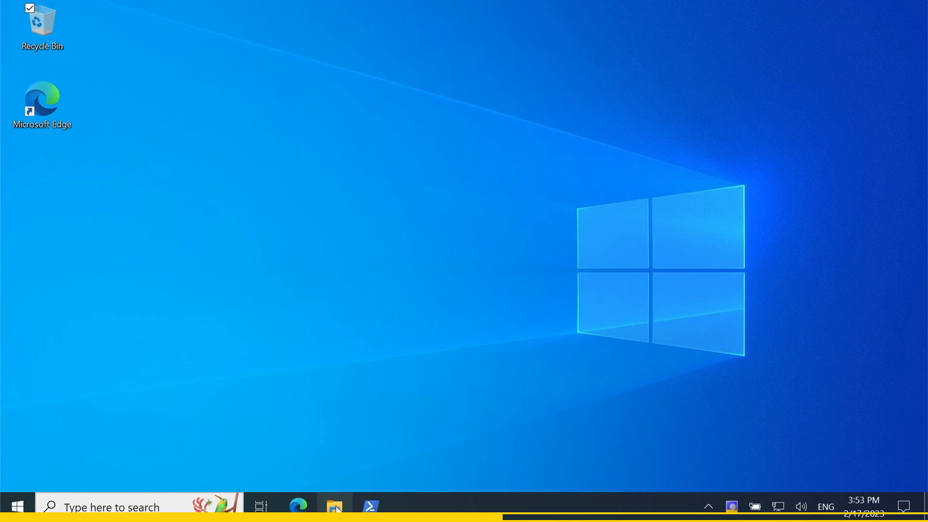
Copy the CX-505912#2023-02-17T08-38-44Z folder from BHF (D:) onto the desktop.
click(334, 504)
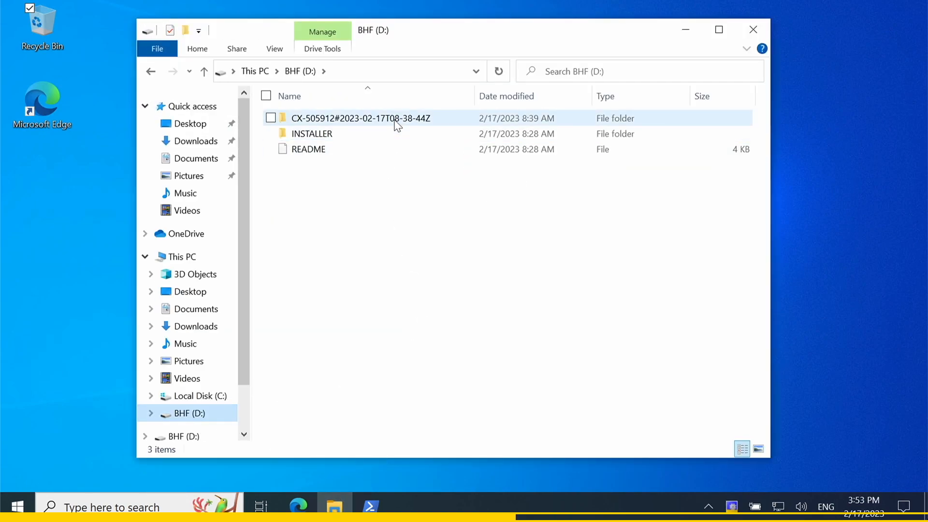
double_click(360, 117)
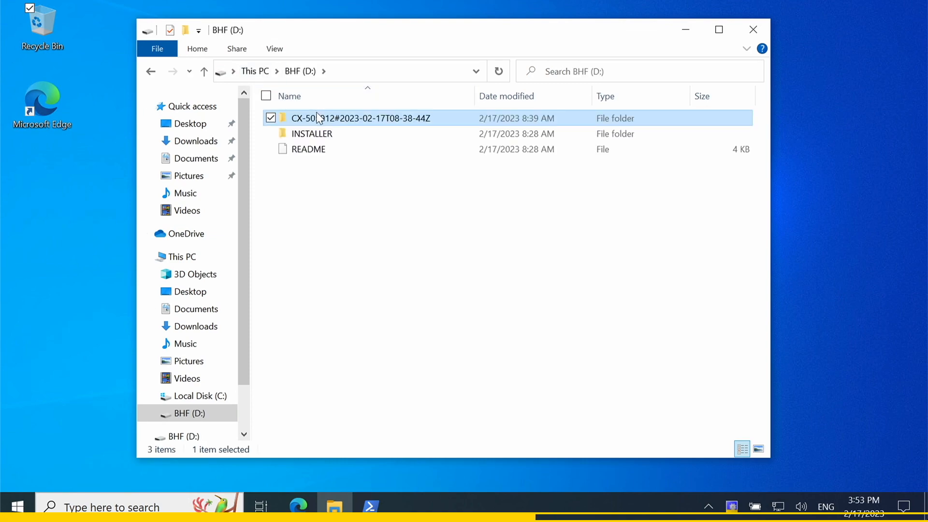
right_click(360, 118)
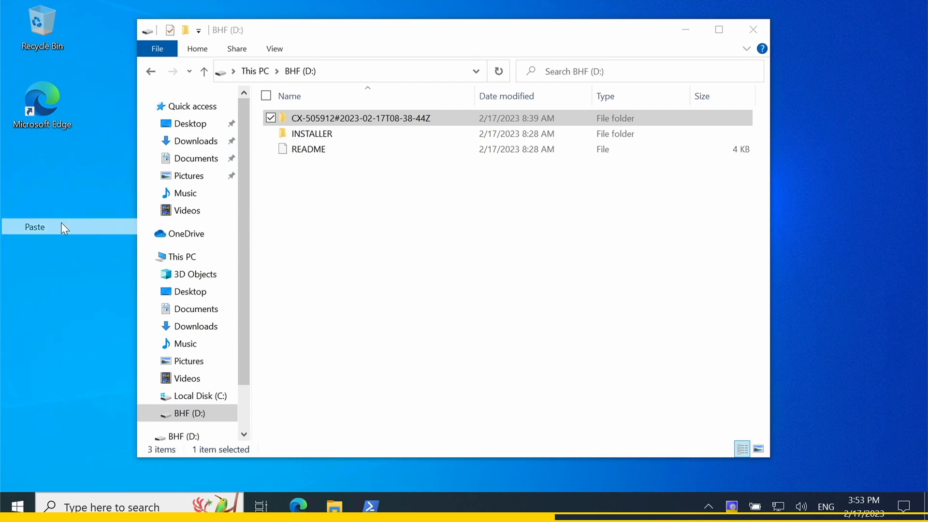
click(34, 226)
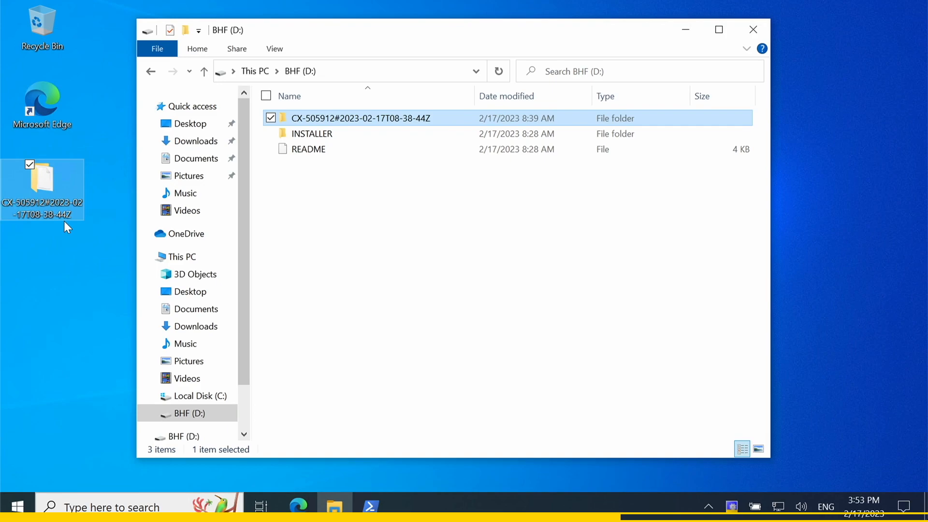
mouse_move(619, 350)
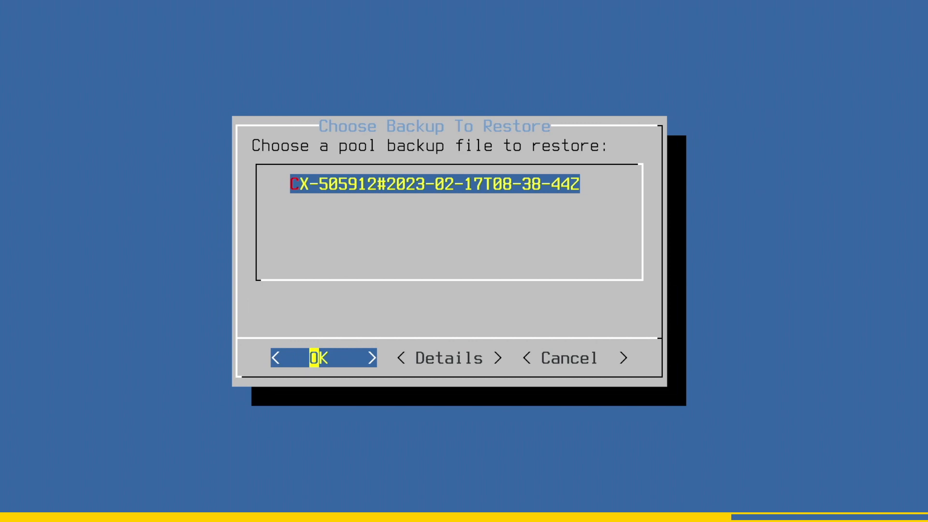
Restore backup CX-505912#2023-02-17T08-38-44Z onto disk ada0, answering Yes to the data-loss warning.
click(319, 358)
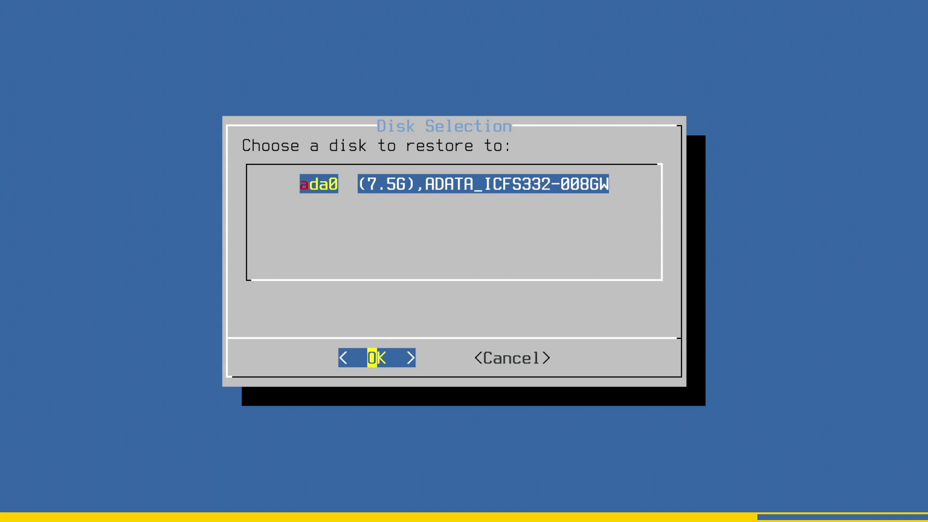
click(377, 357)
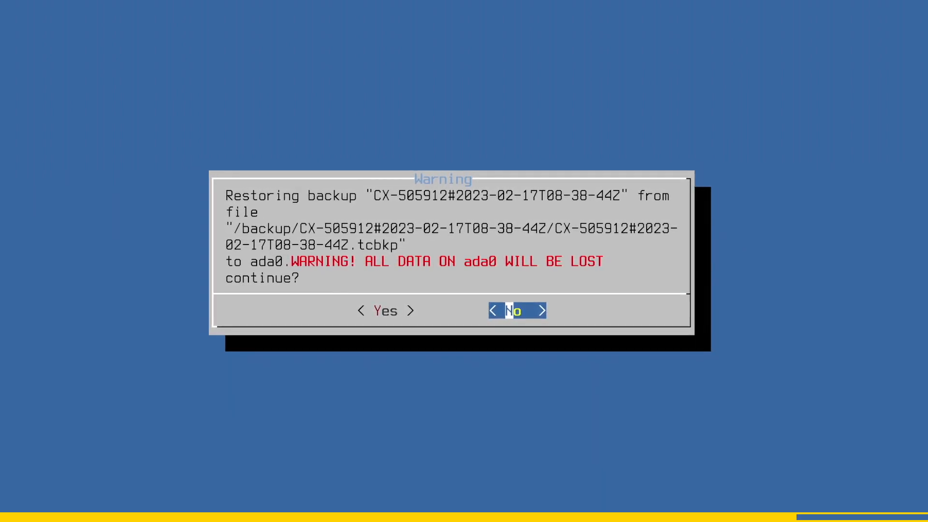
key(Left)
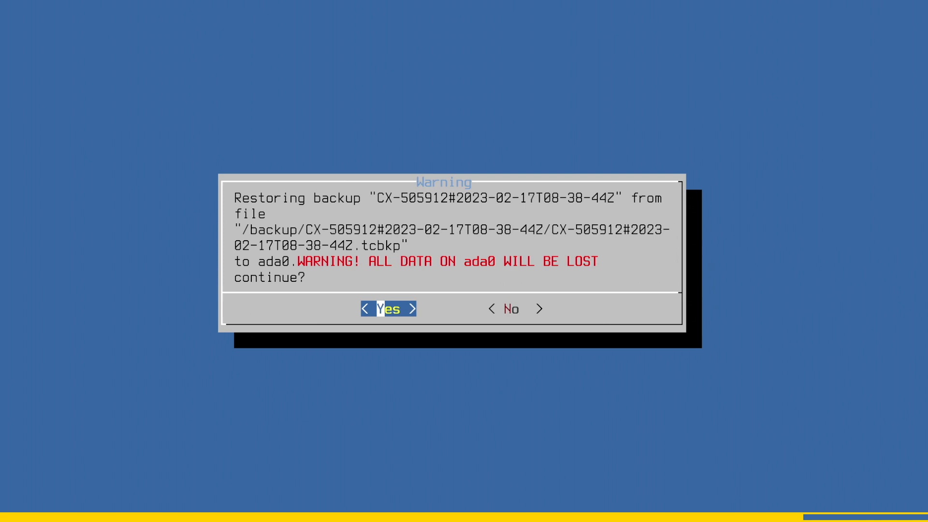
click(388, 309)
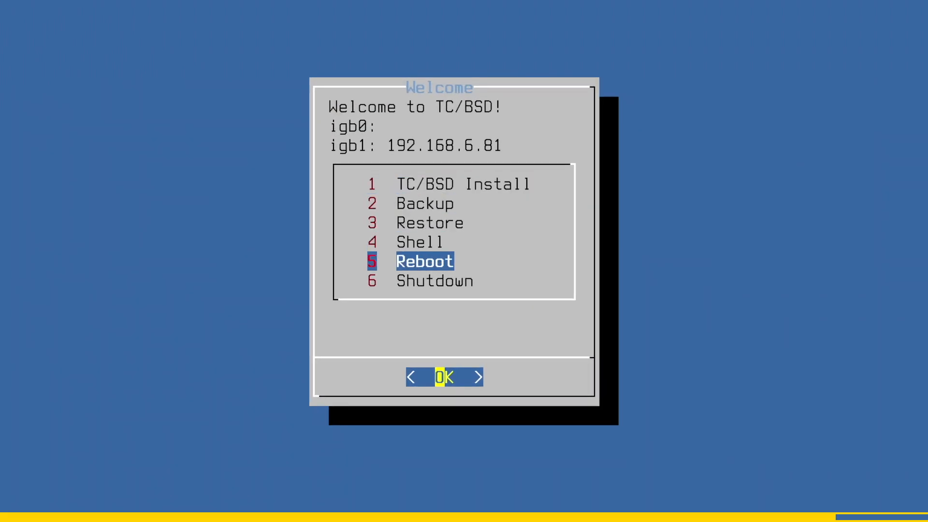
Reboot the controller from the Welcome menu into the restored CX-505912 system.
click(444, 377)
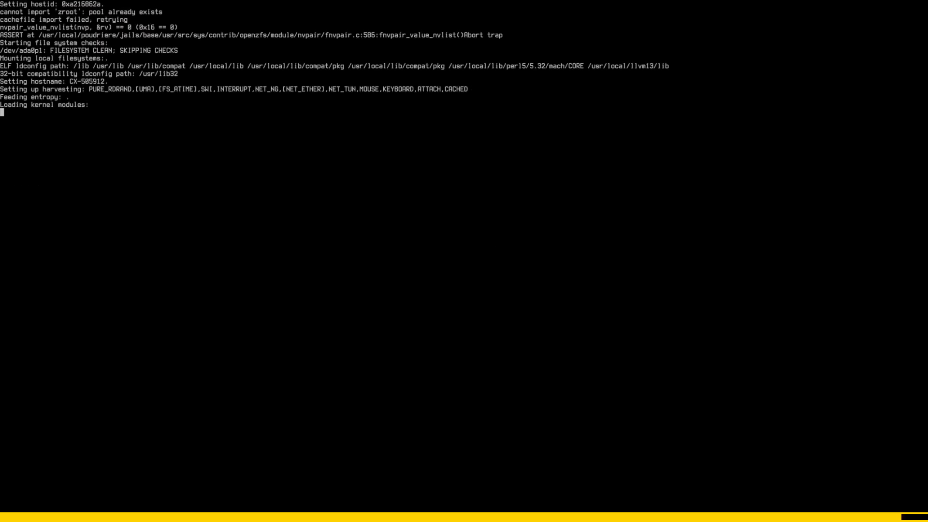